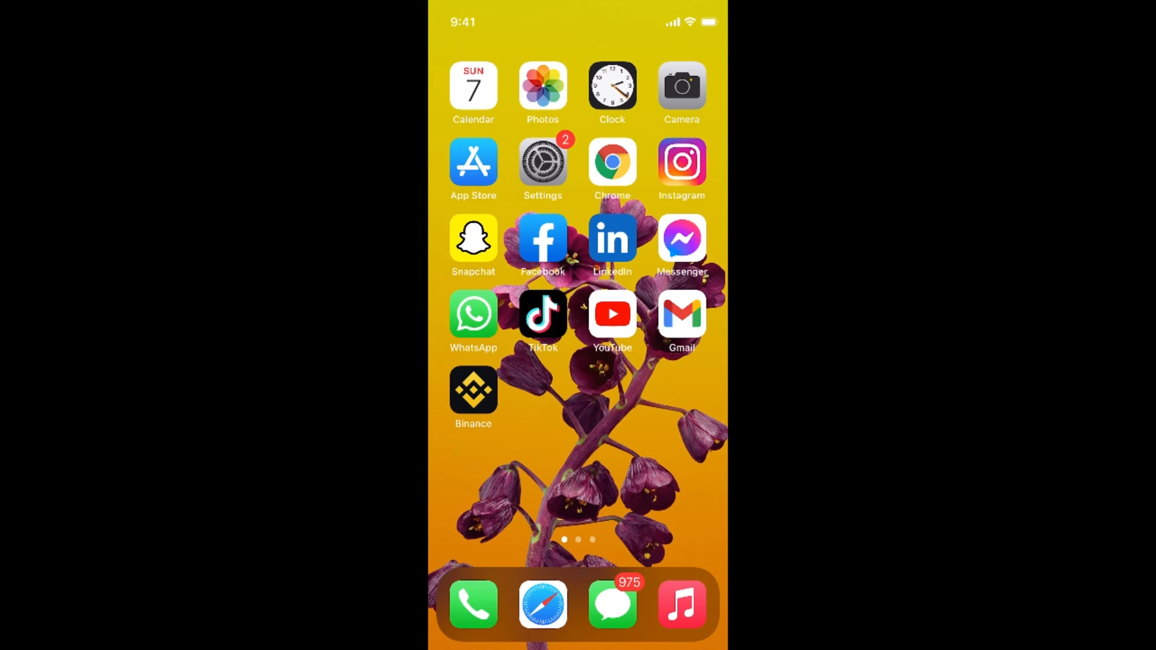
- Go from the home screen into Settings and bring up the Screen Time page
left_click(542, 160)
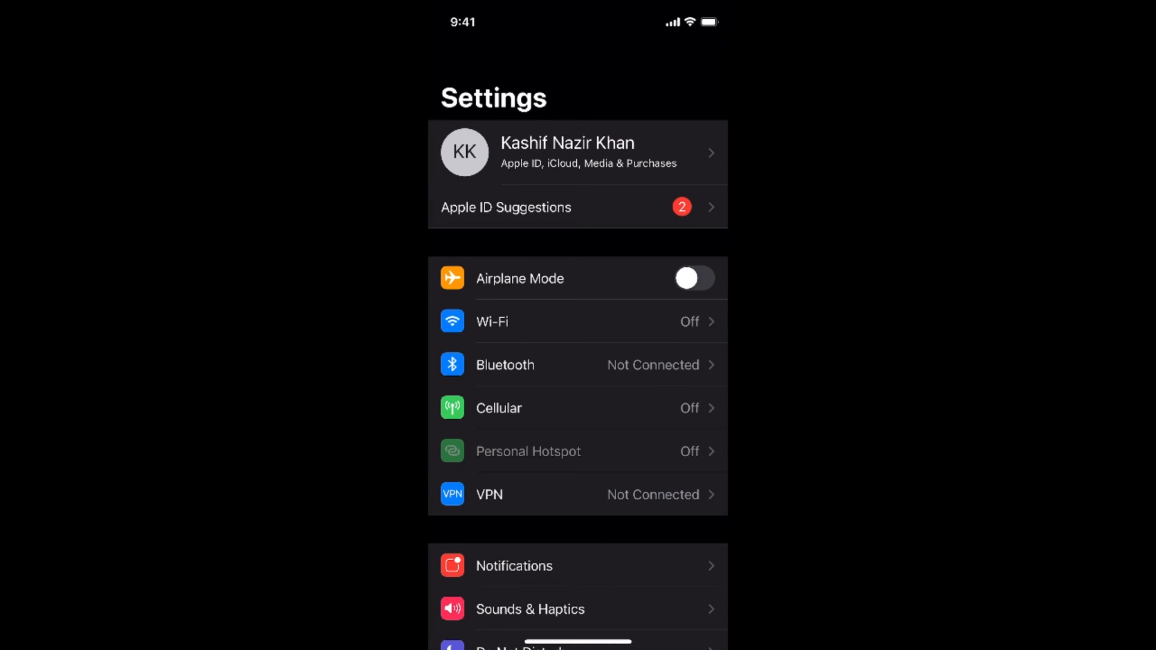
scroll("down", 3)
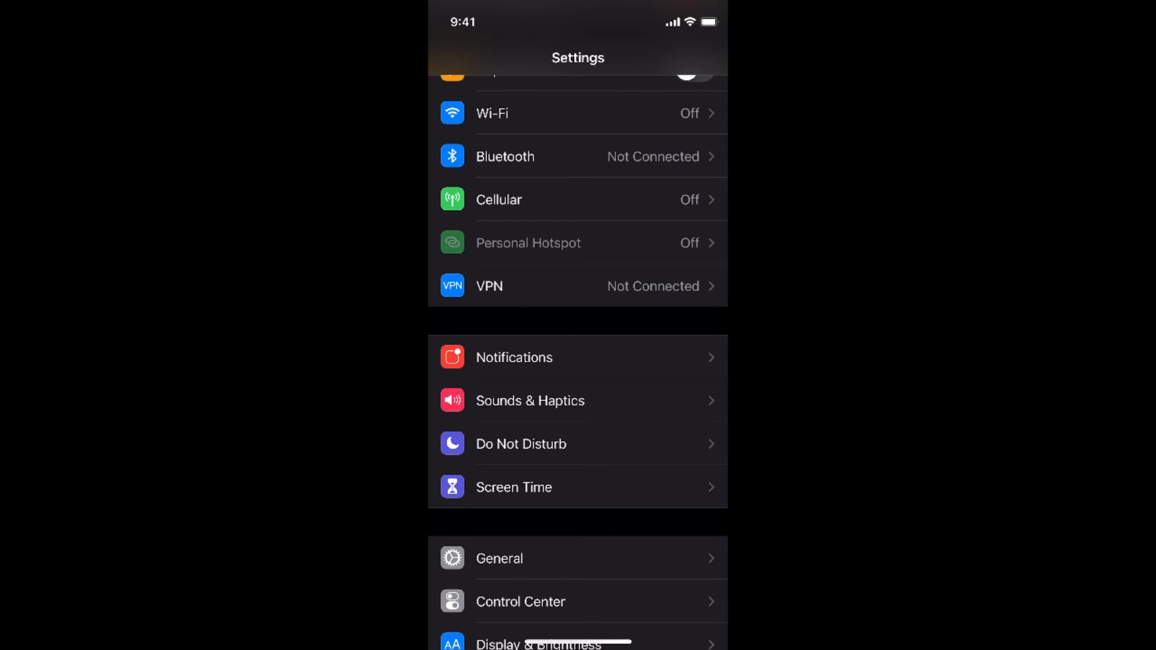
left_click(515, 486)
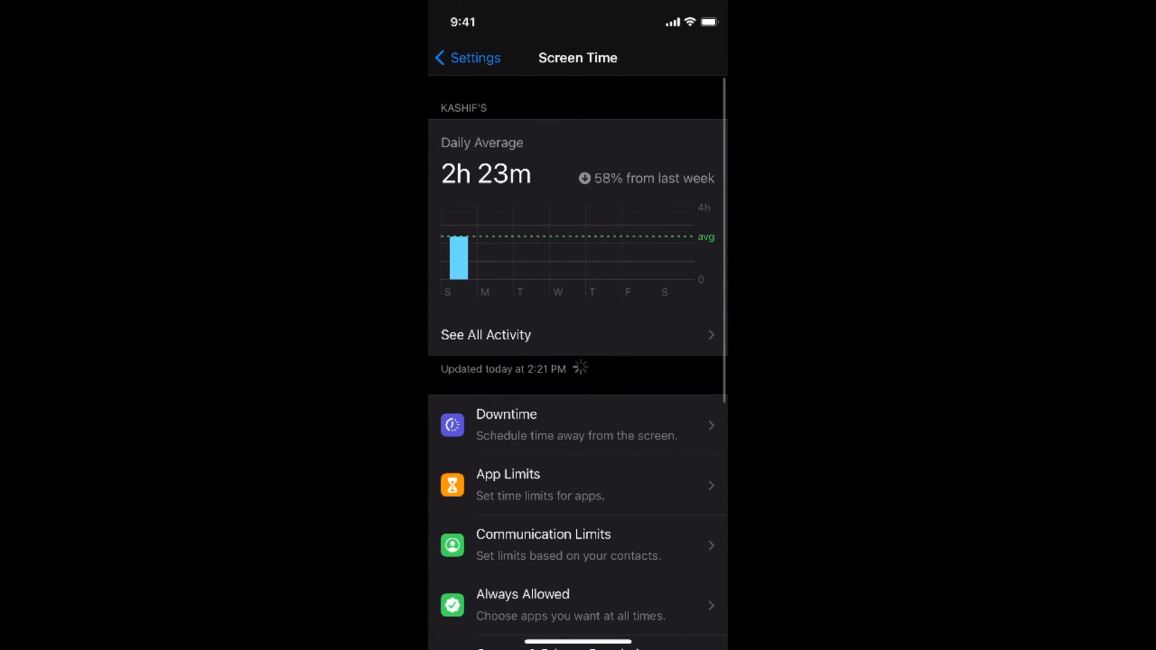
scroll("down", 3)
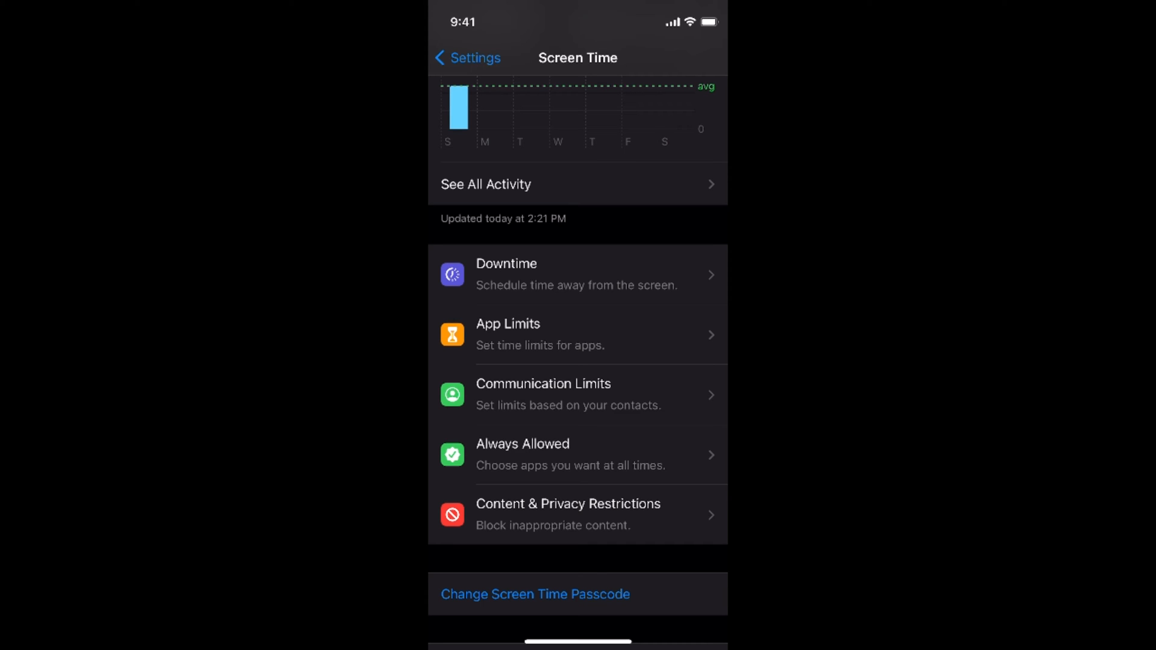
- Enter Content & Privacy Restrictions, unlocking it with the Screen Time passcode
left_click(567, 514)
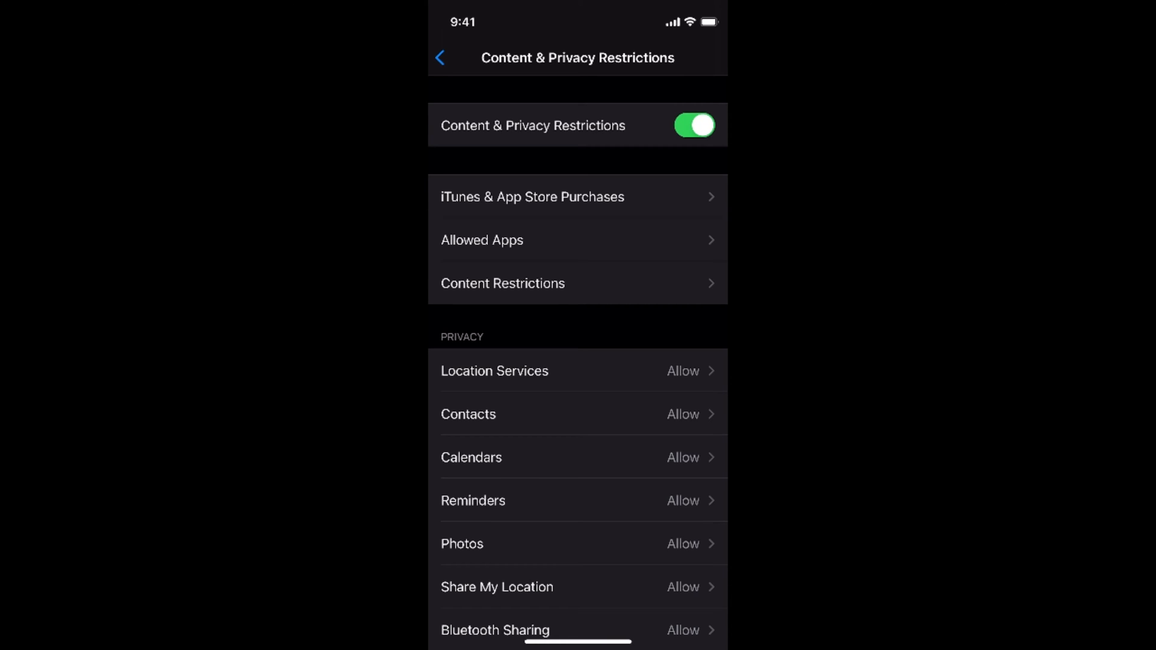
left_click(692, 124)
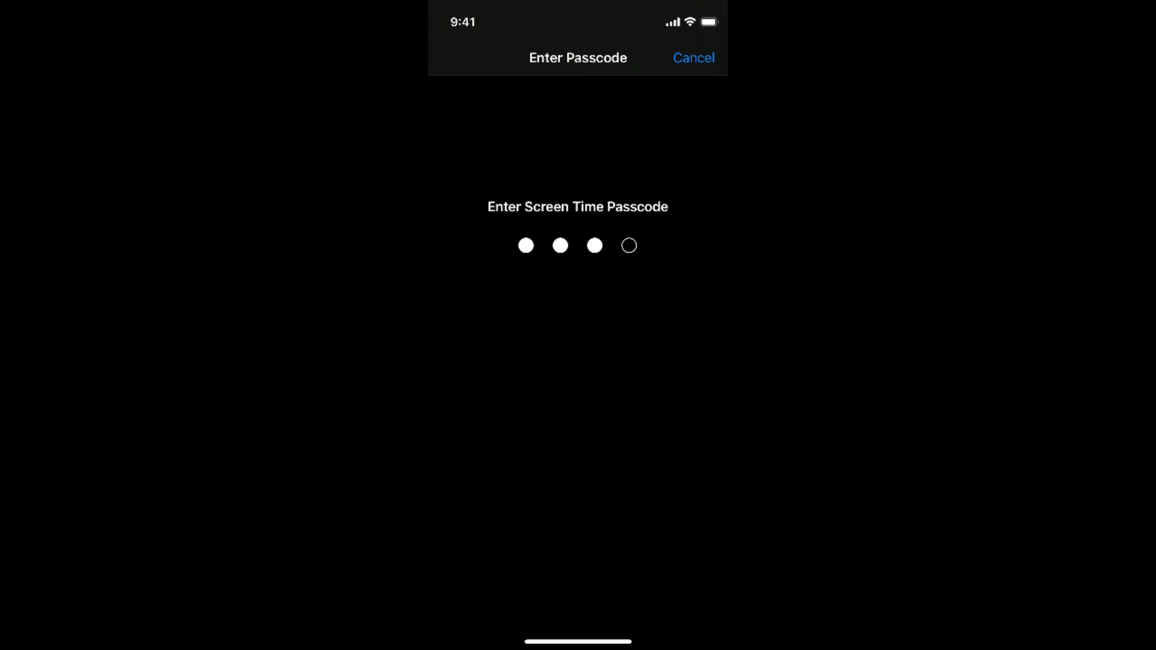
type("4")
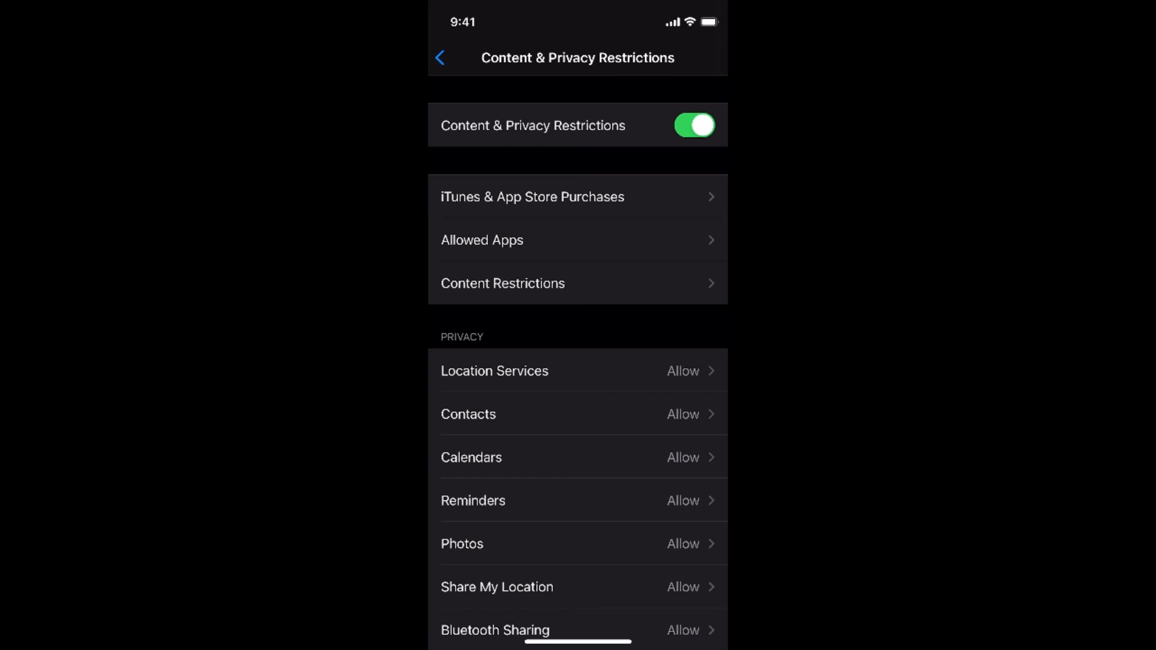
- Review the Allowed Apps toggles, then switch to Chrome showing a restaurant menu document
left_click(481, 239)
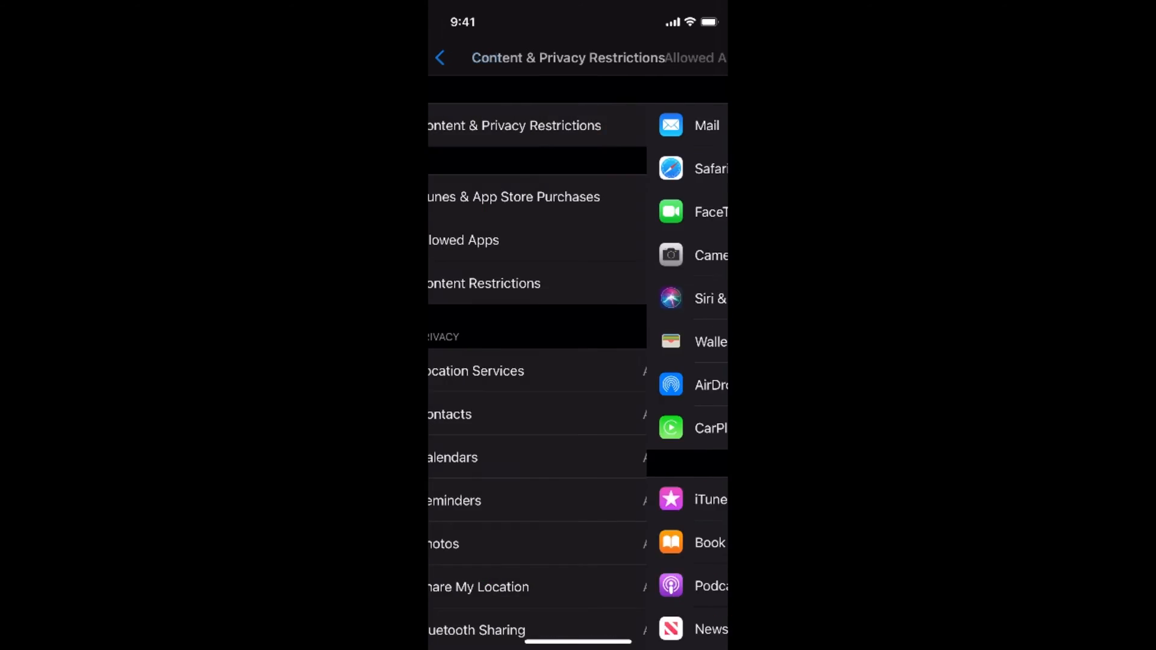
left_click(465, 239)
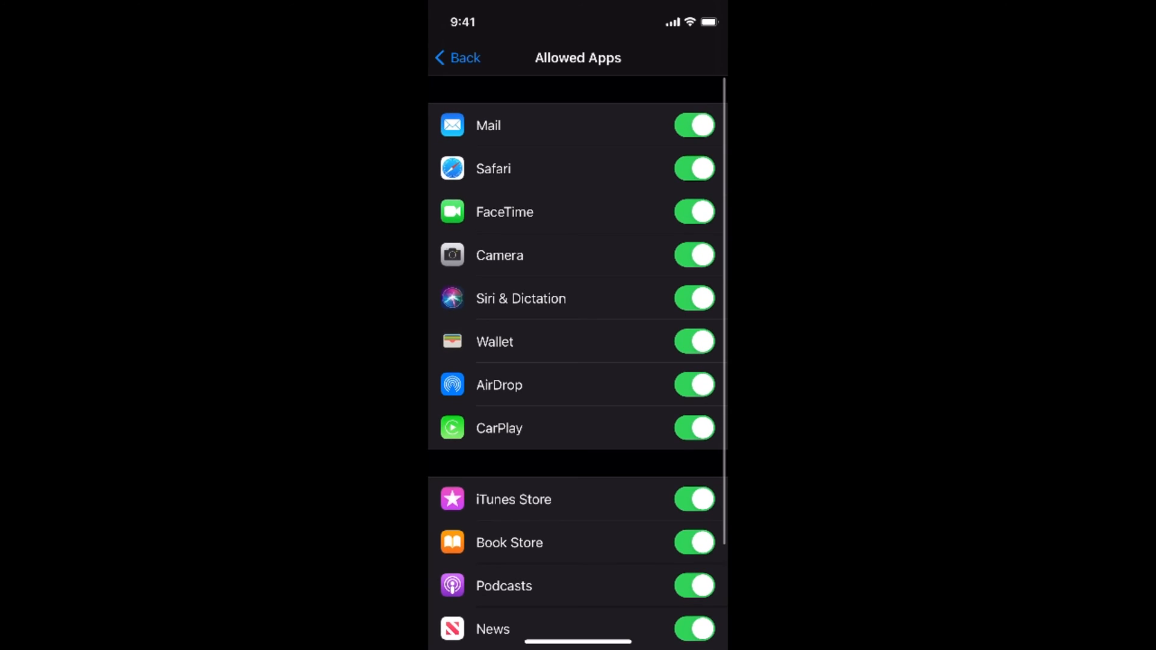
left_click(693, 169)
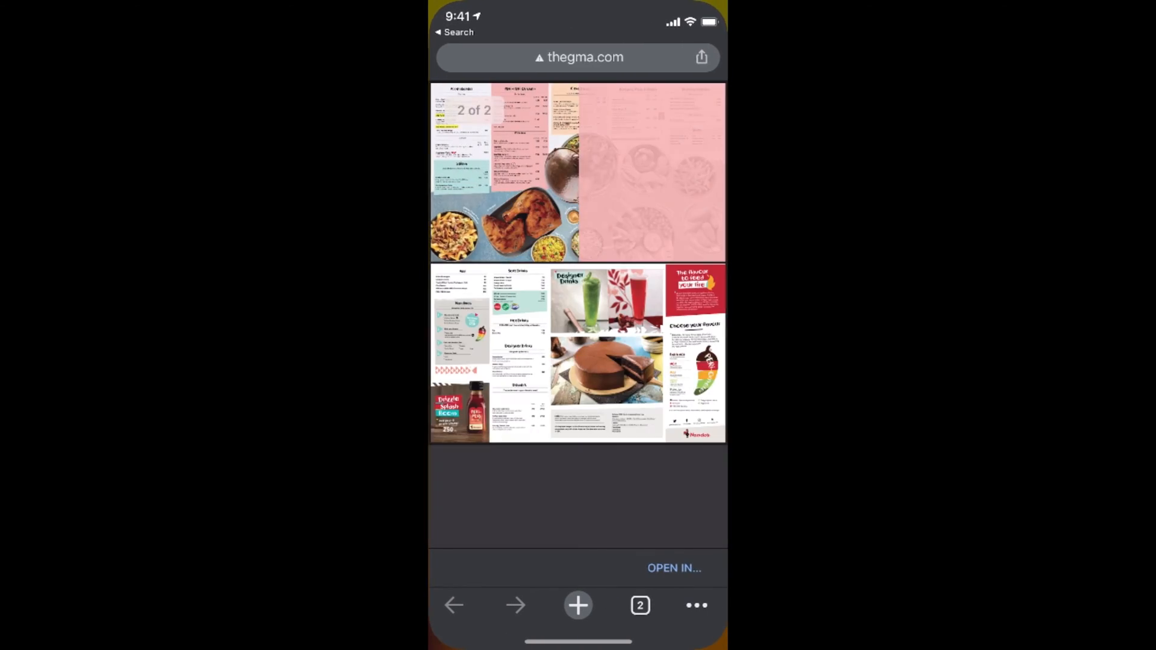
- Return to Screen Time's Content & Privacy Restrictions via the app switcher
left_click(577, 606)
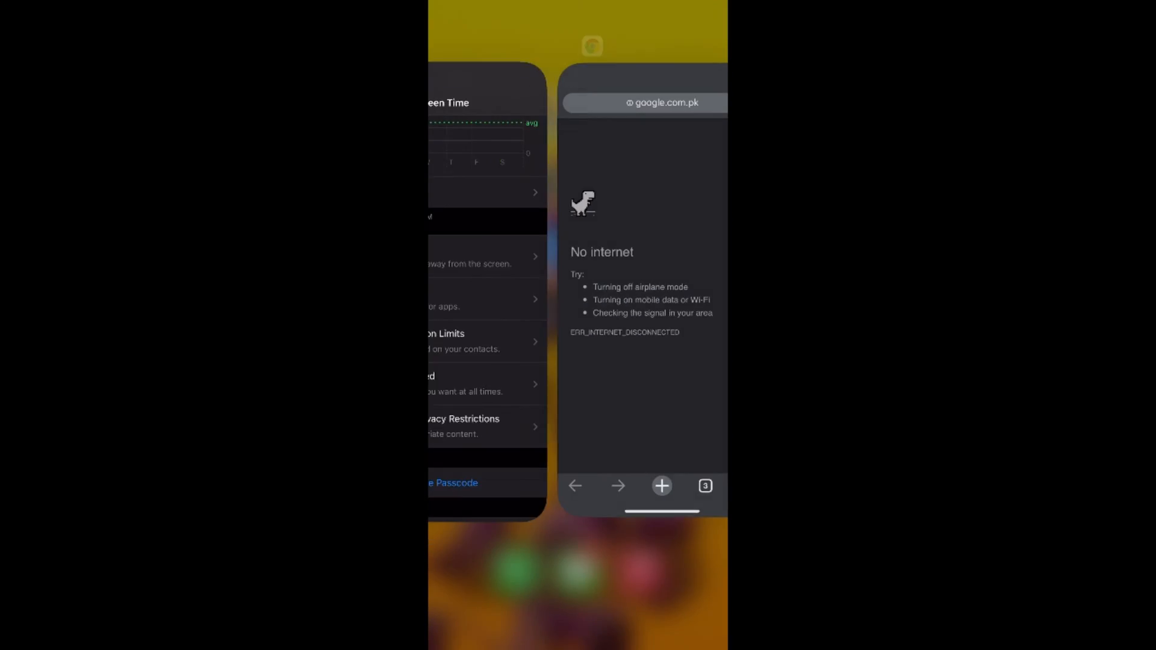
left_click(483, 295)
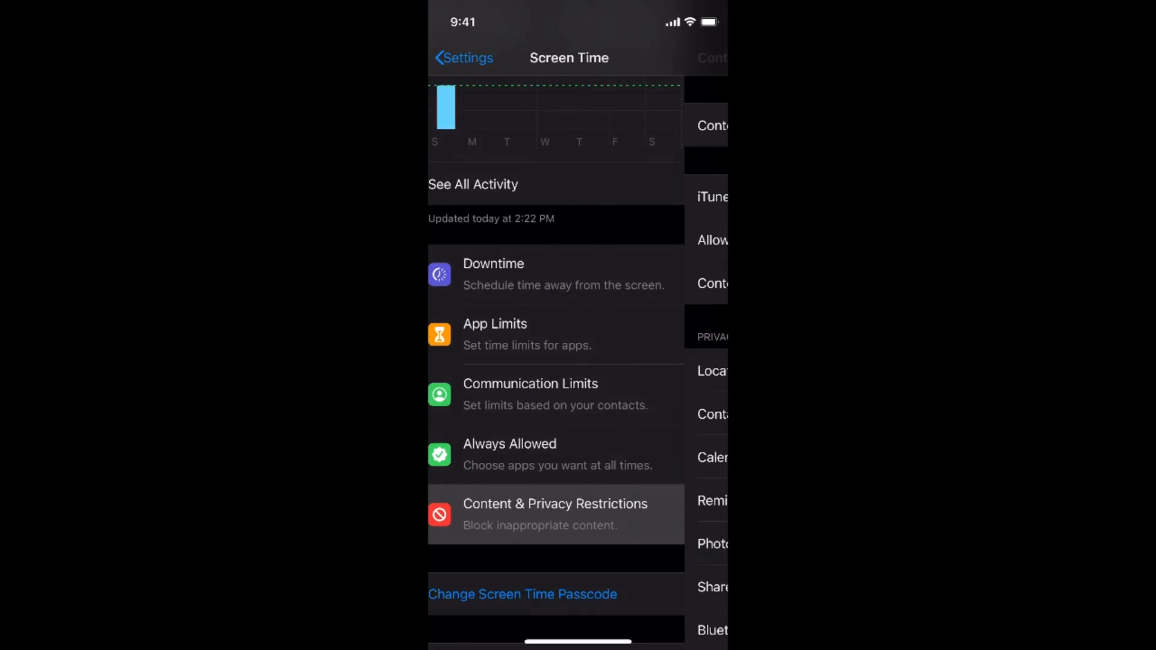
left_click(554, 514)
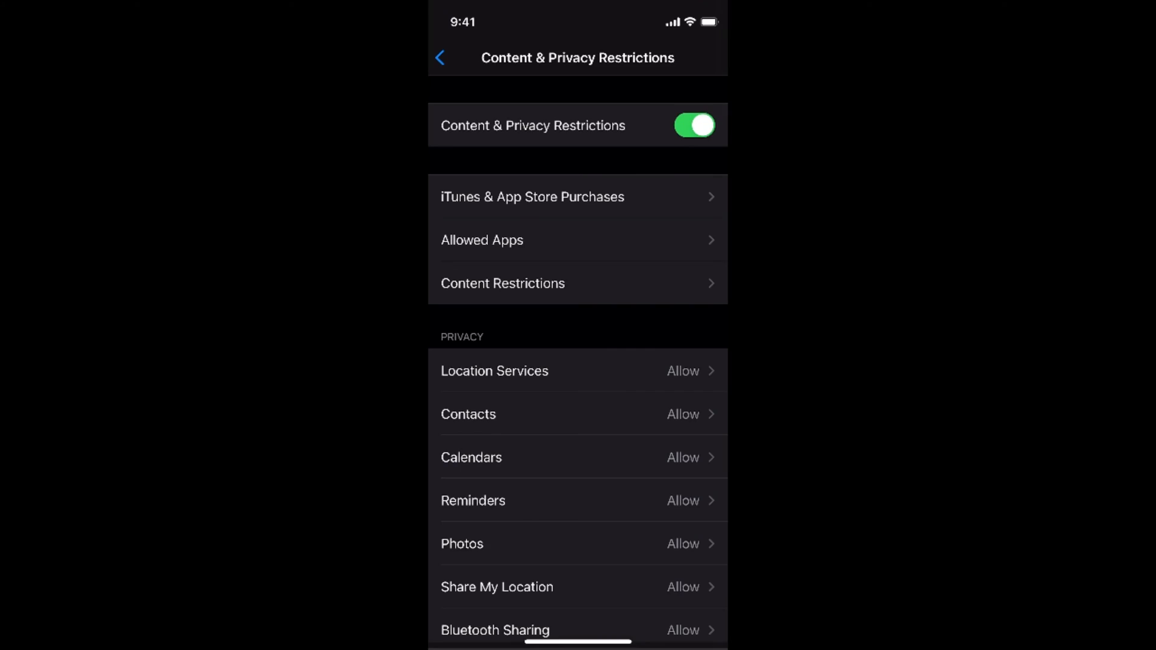
- Find Safari with Spotlight search, launch it and dismiss the cellular data warning
left_click(481, 240)
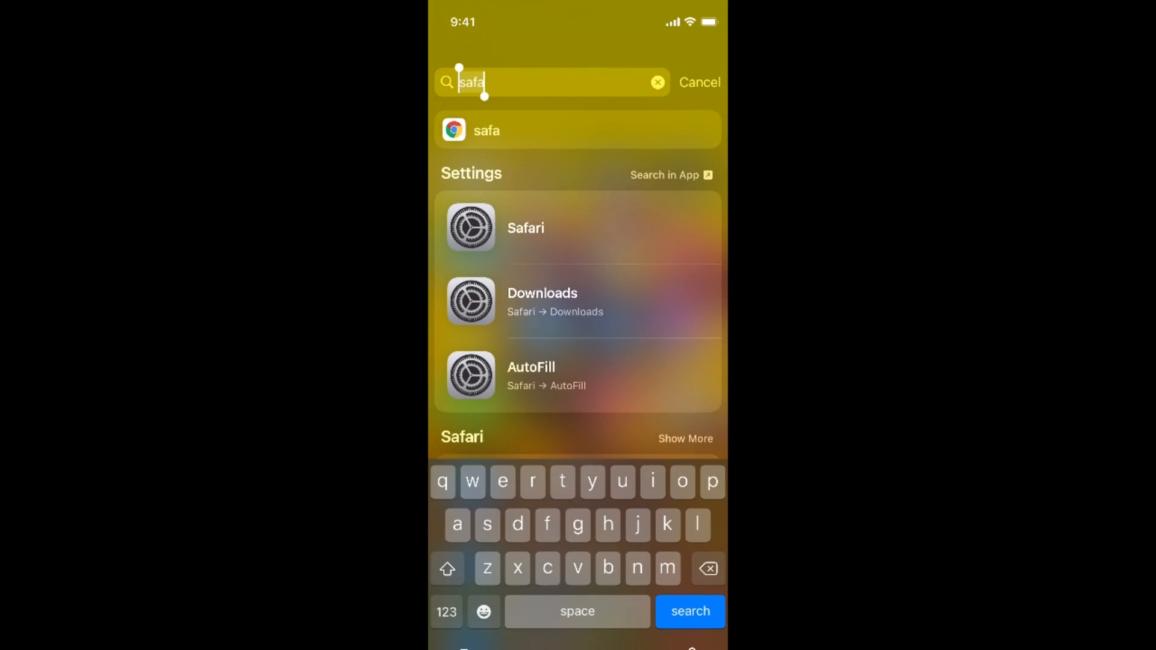
type("ri")
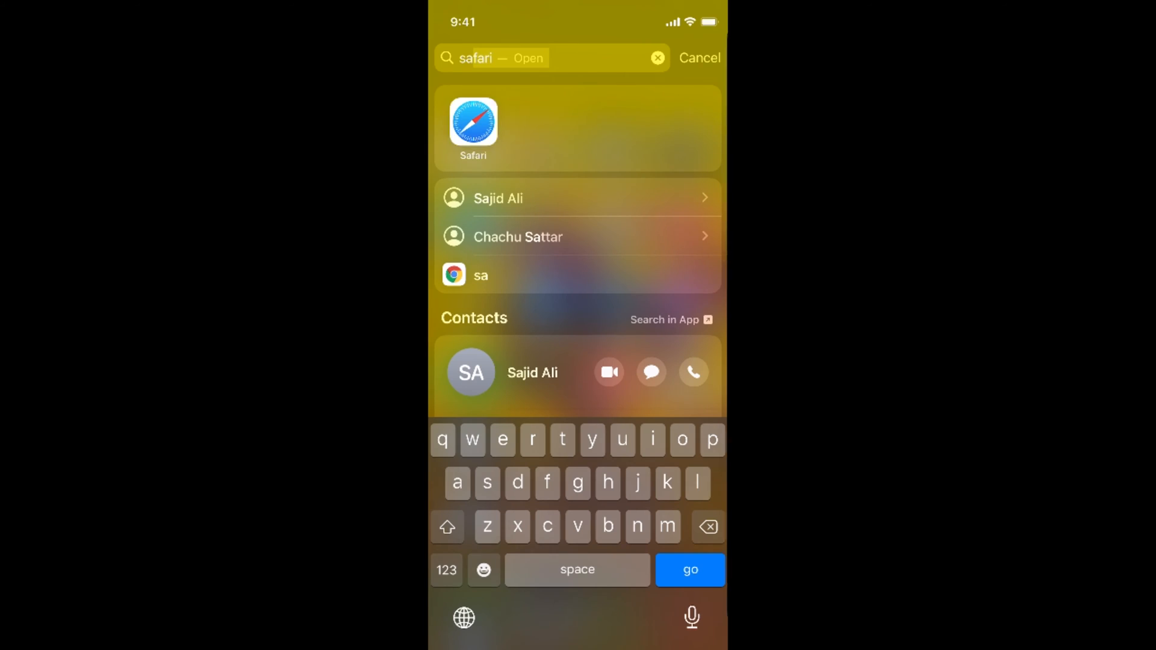
left_click(472, 124)
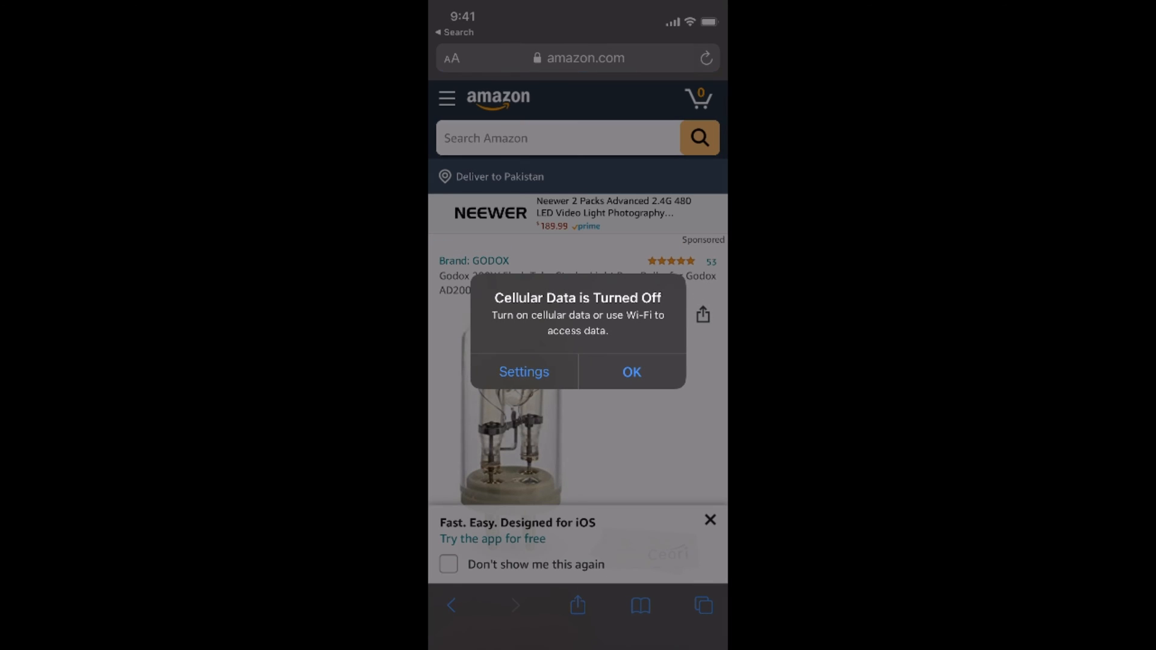
left_click(524, 372)
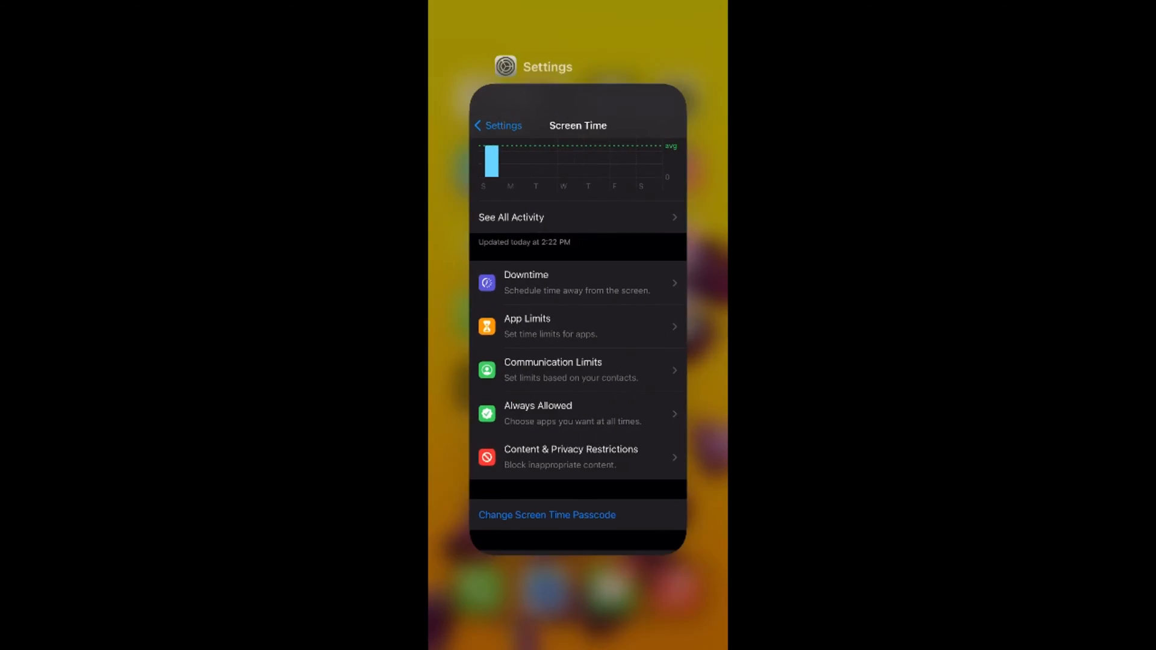
- Under Content Restrictions > Apps, pick an age-rating limit, then go back home
left_click(577, 456)
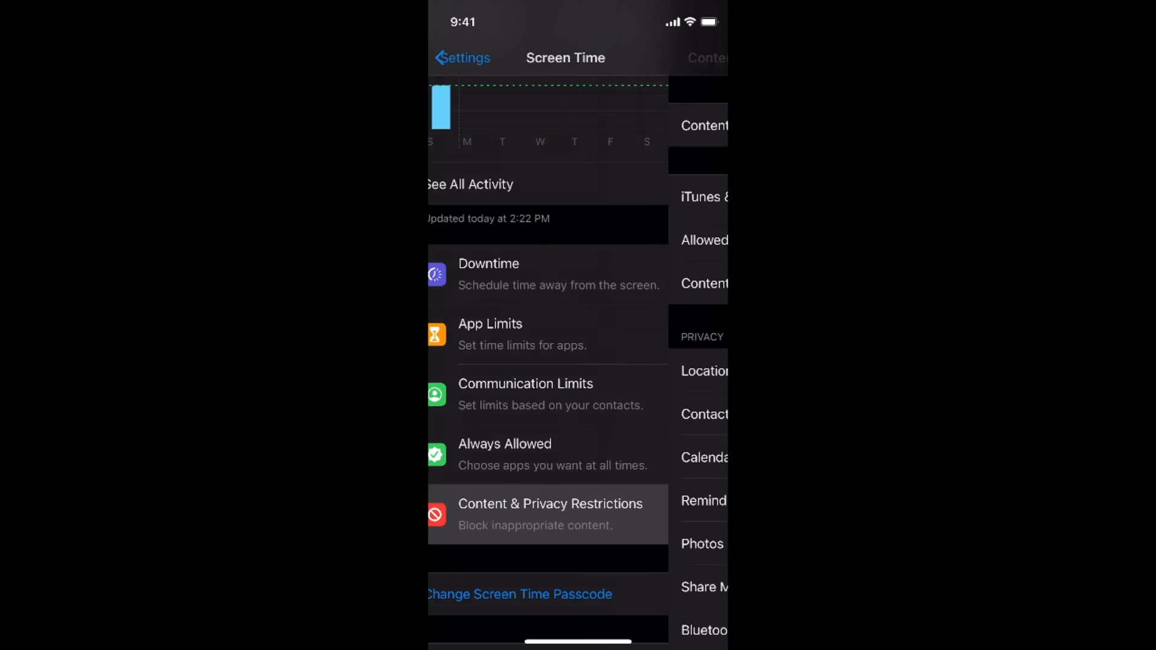
left_click(549, 514)
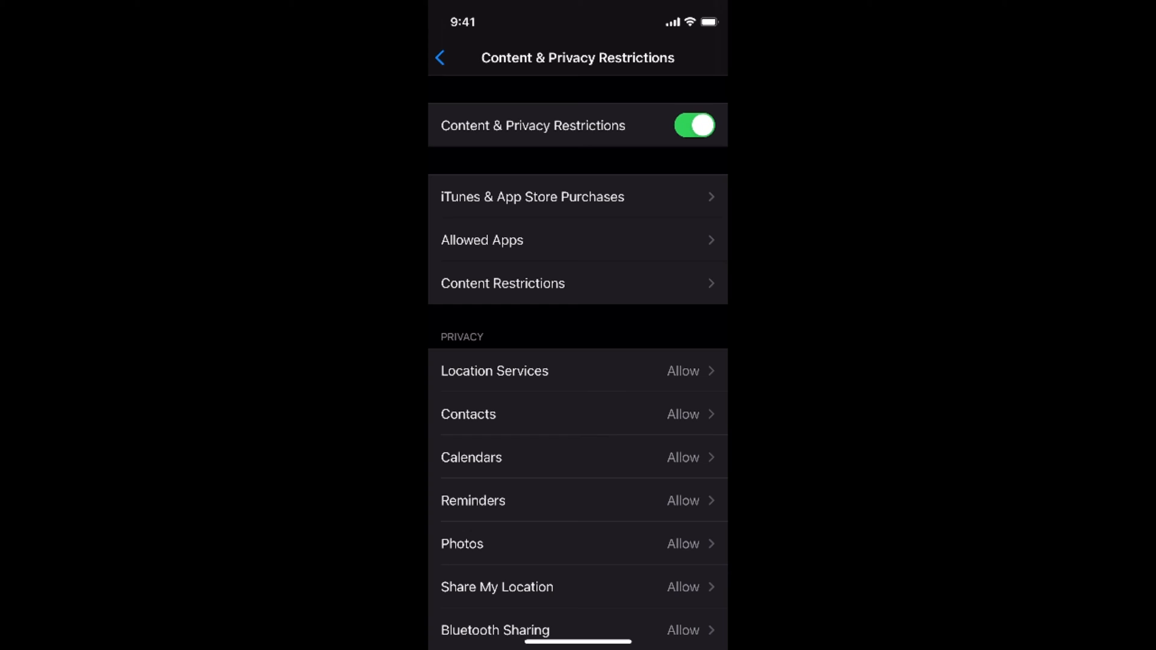
left_click(692, 124)
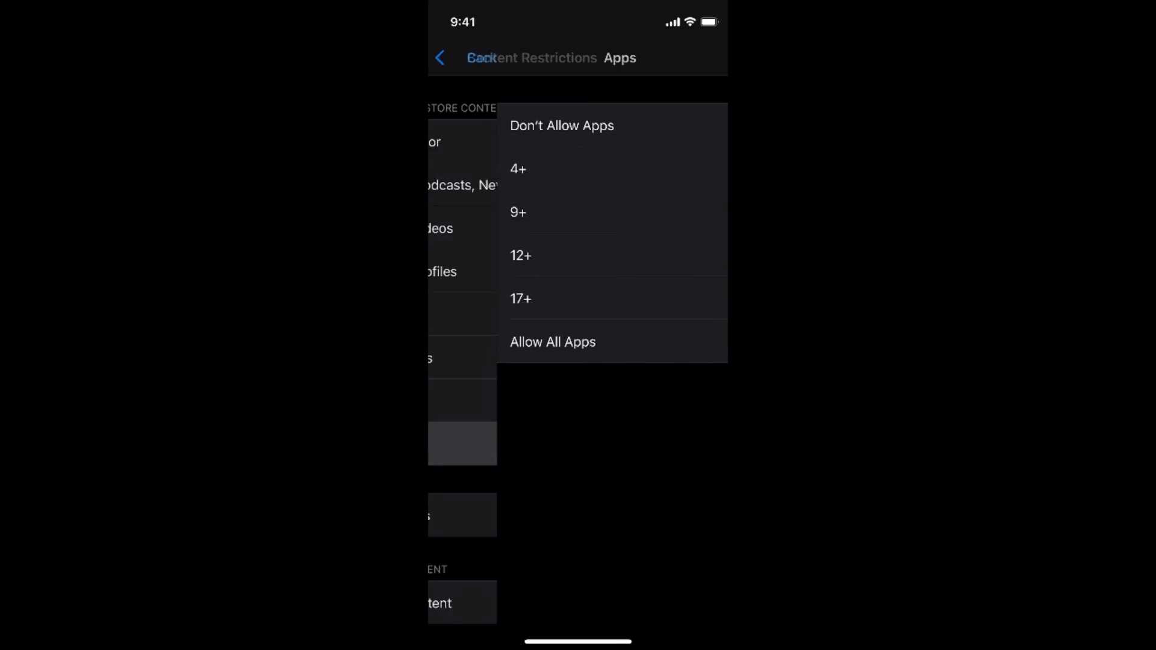
left_click(553, 341)
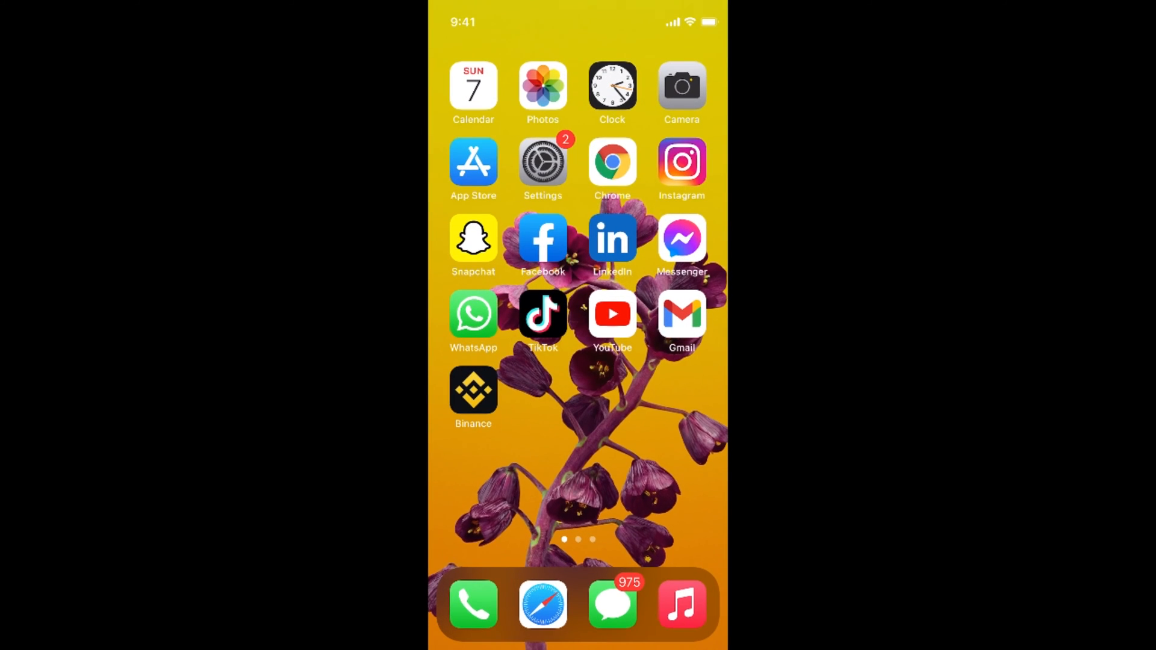
- Search the App Store for 'ins' and pick the instagram suggestion, then swipe home
left_click(472, 160)
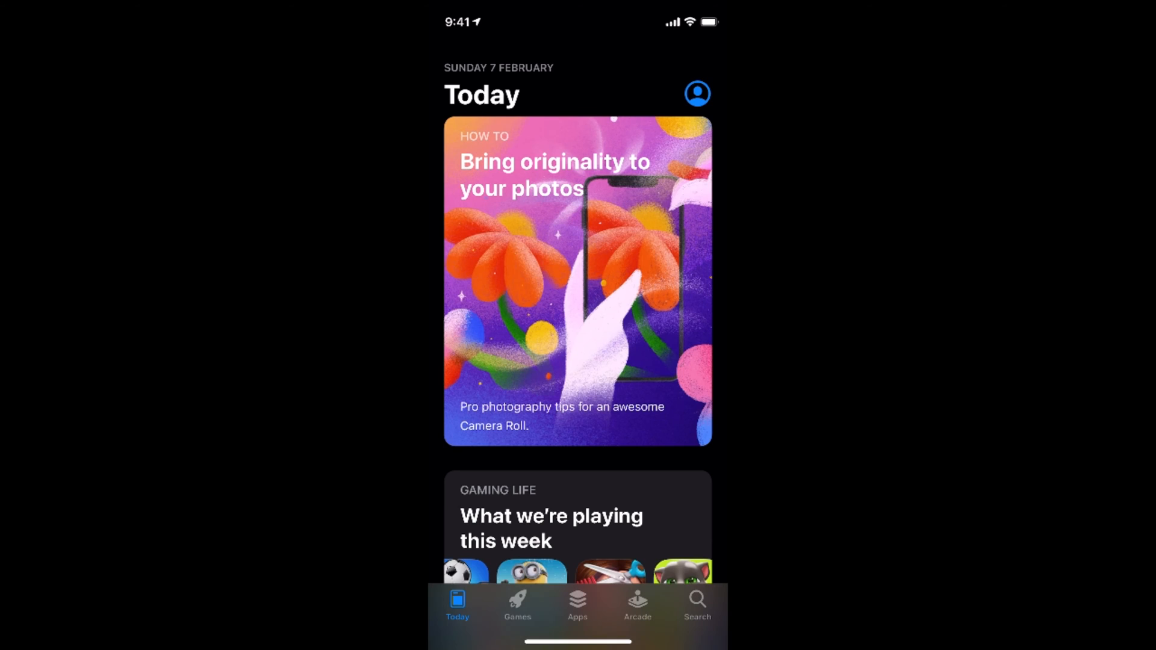
left_click(696, 605)
type("i")
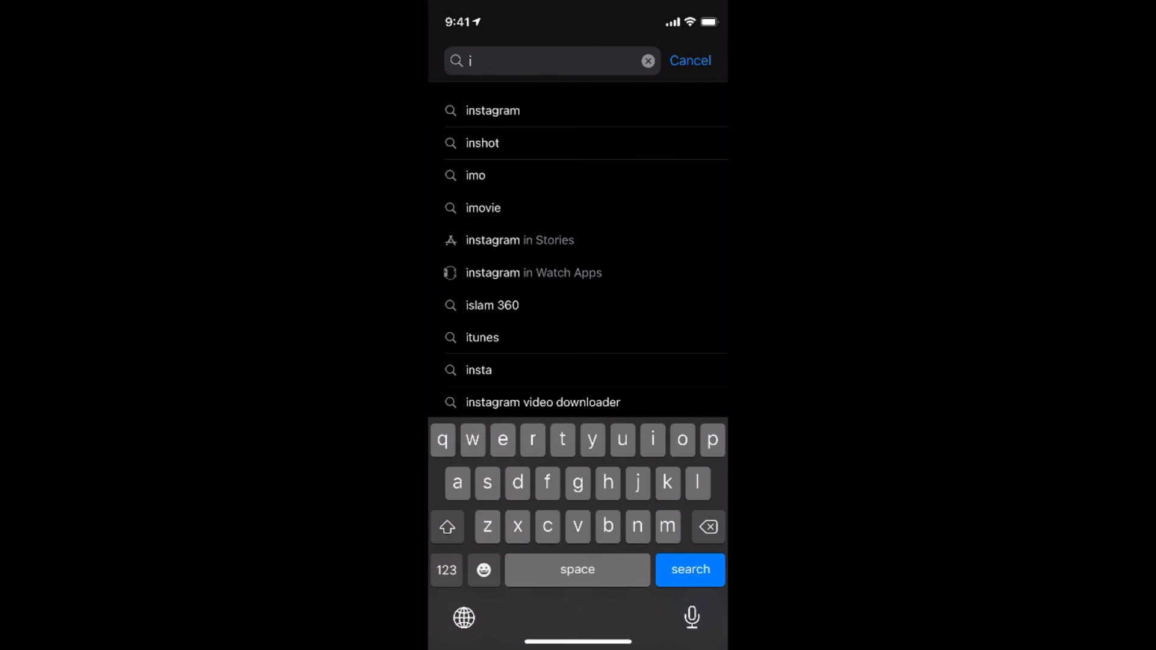
type("ns")
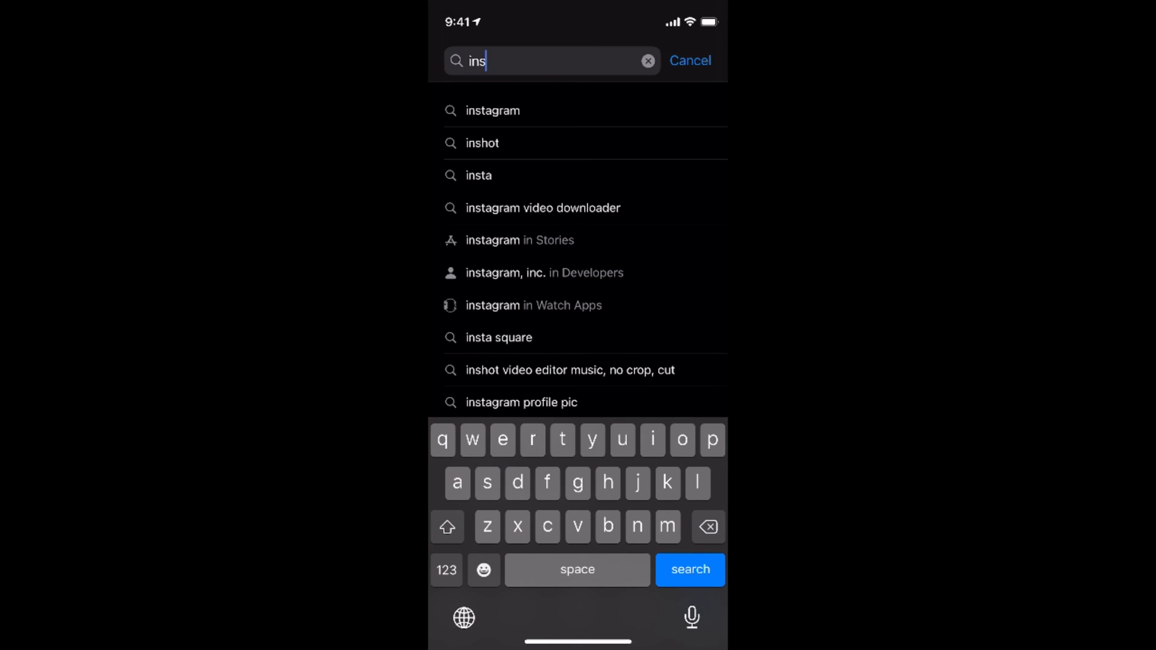
left_click(491, 110)
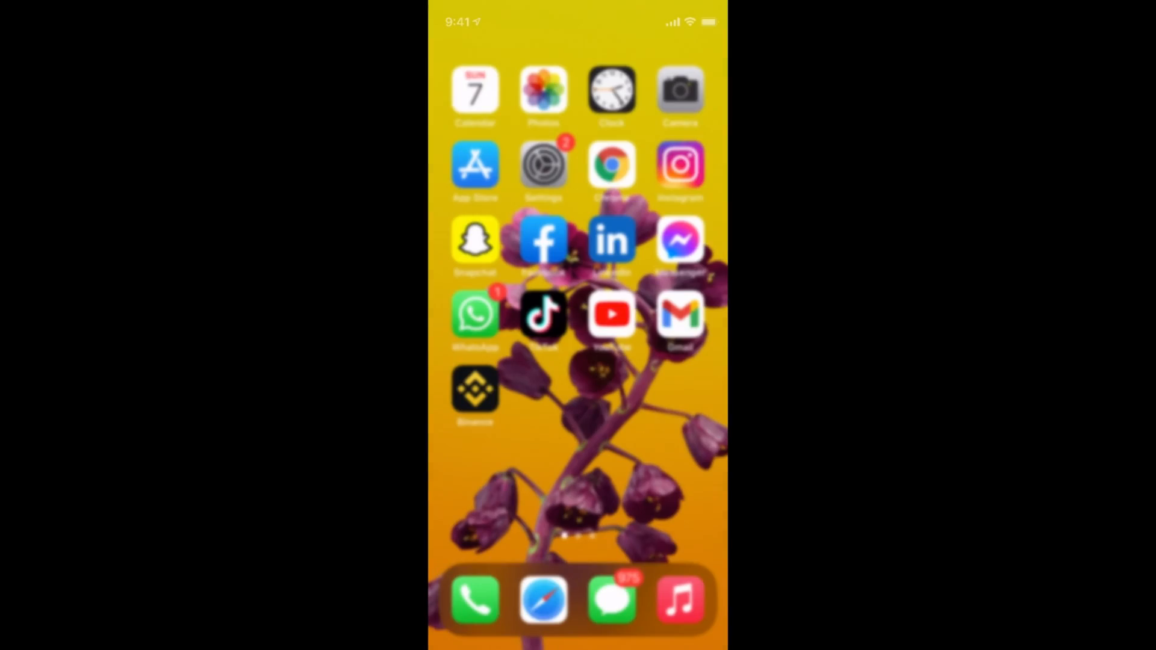
- Set the Apps age rating to 9+ so Instagram, TikTok and similar apps vanish from the home screen
left_click(543, 163)
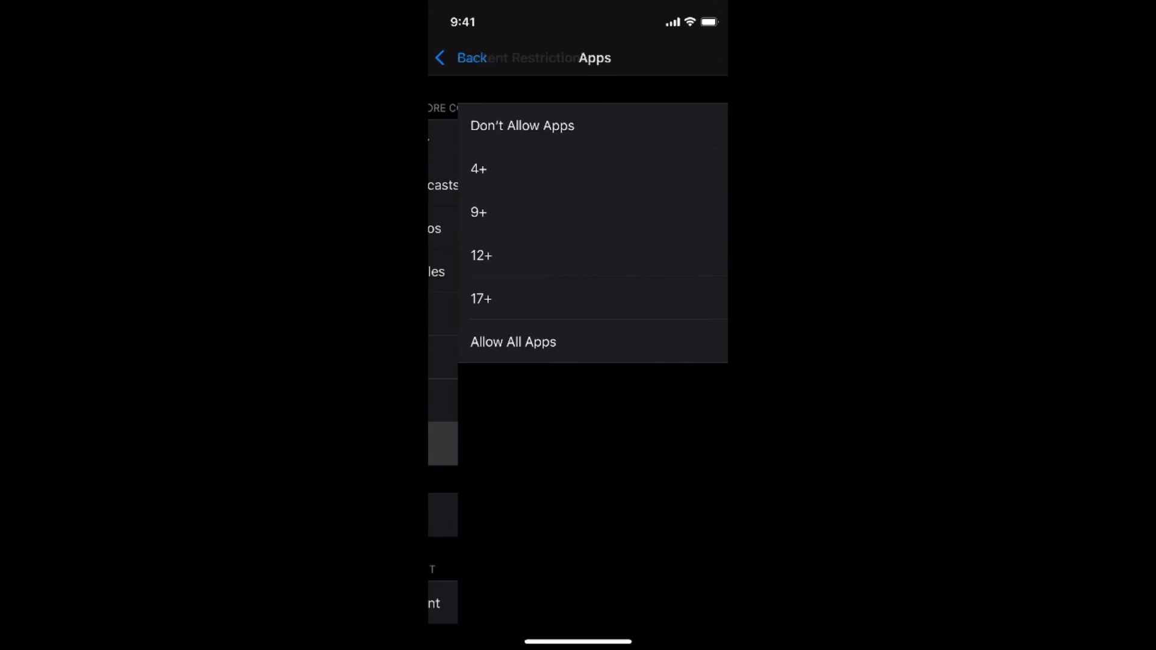
left_click(513, 341)
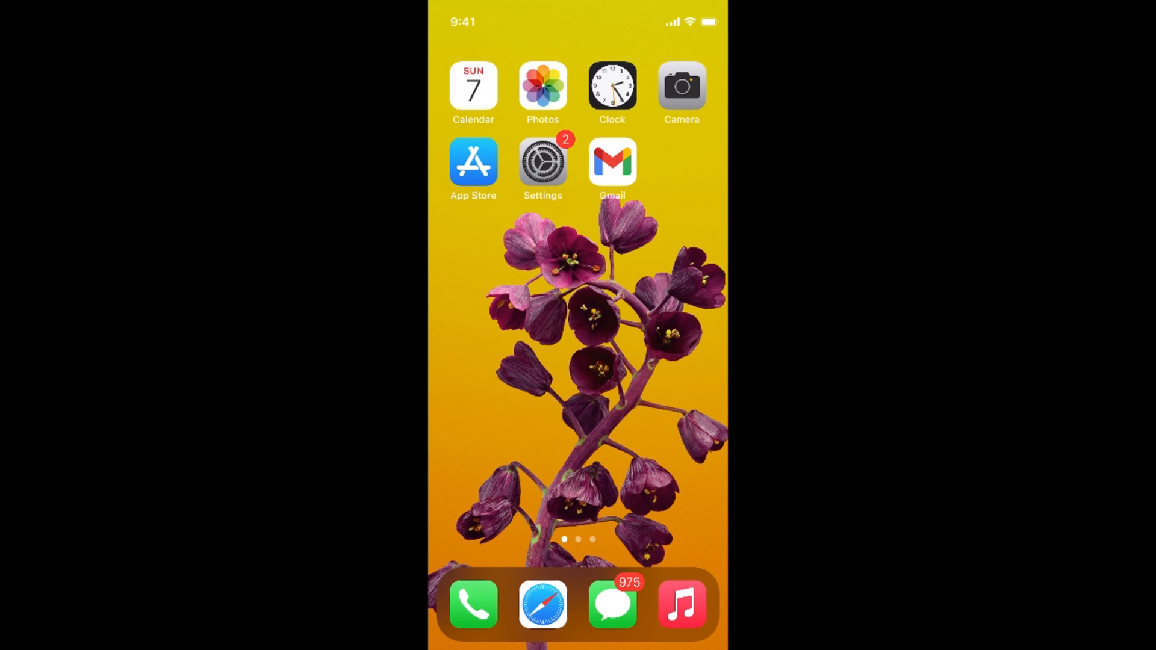
- Return to Settings from the app switcher and reopen the Apps age-rating list, still at 9+
left_click(543, 160)
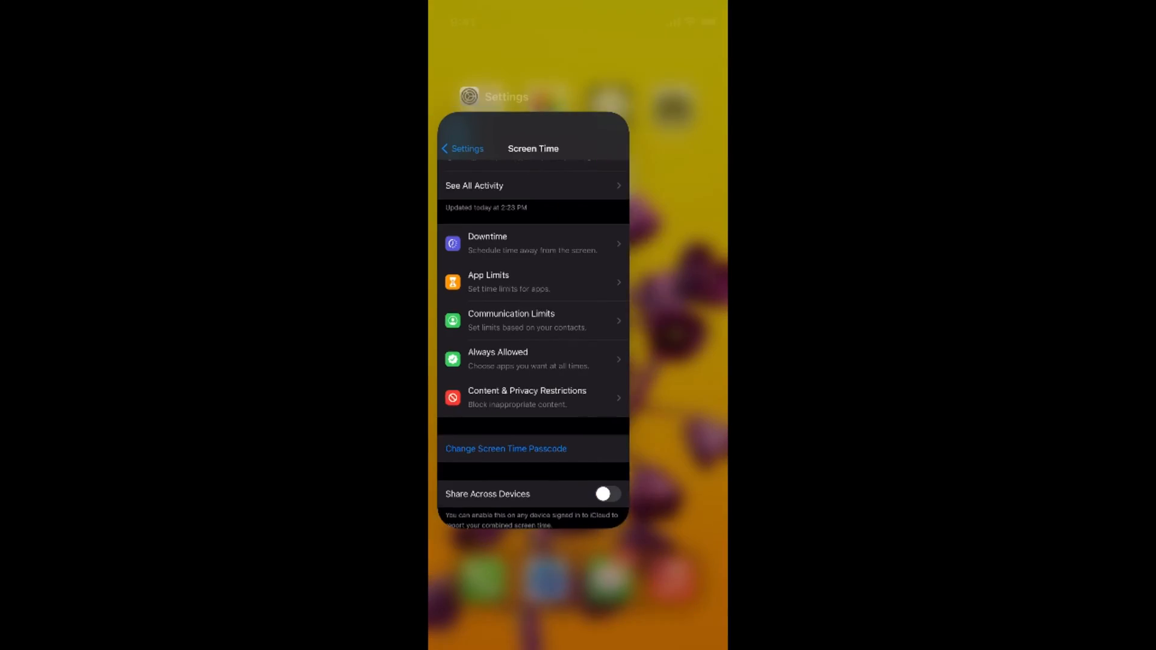
left_click(527, 398)
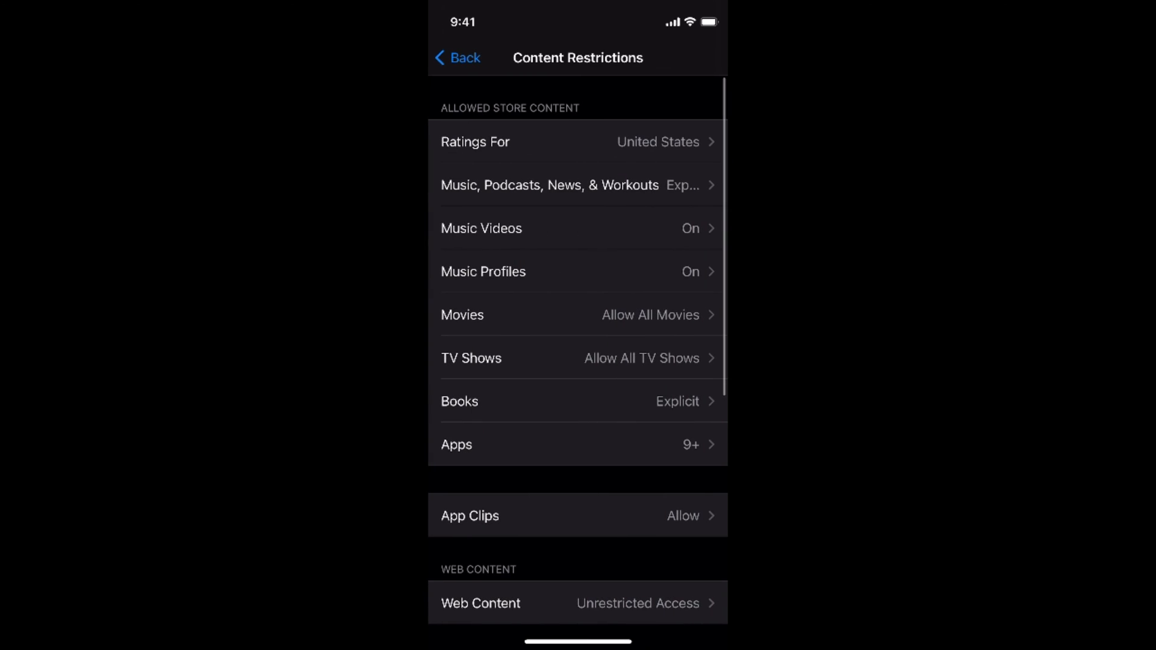
left_click(576, 444)
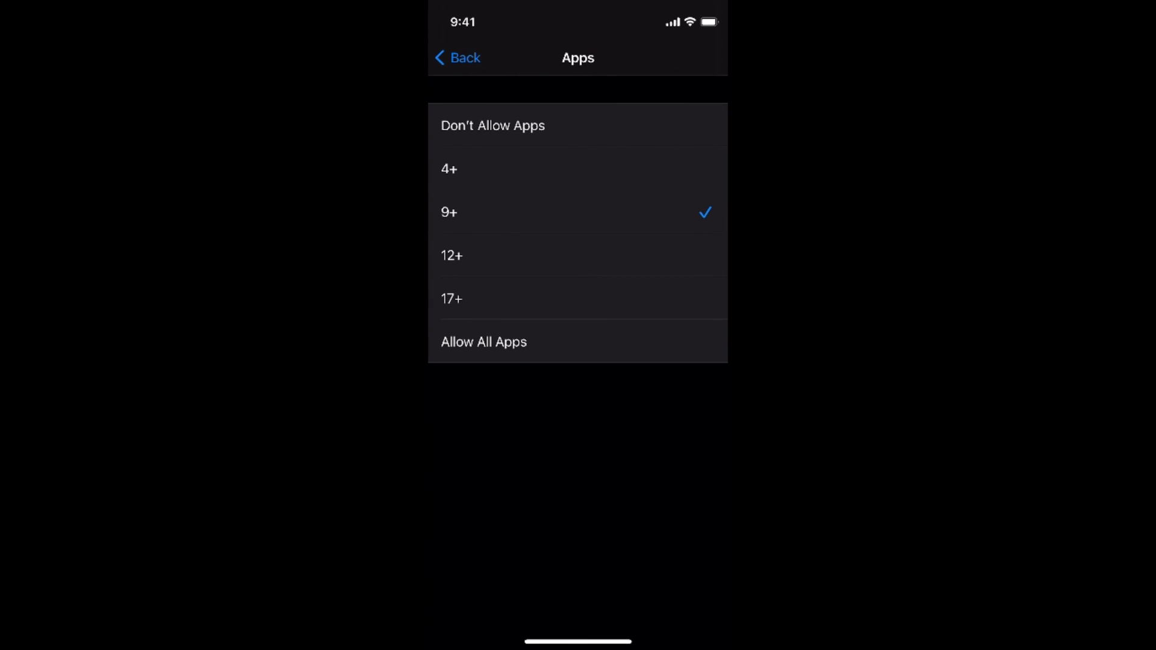